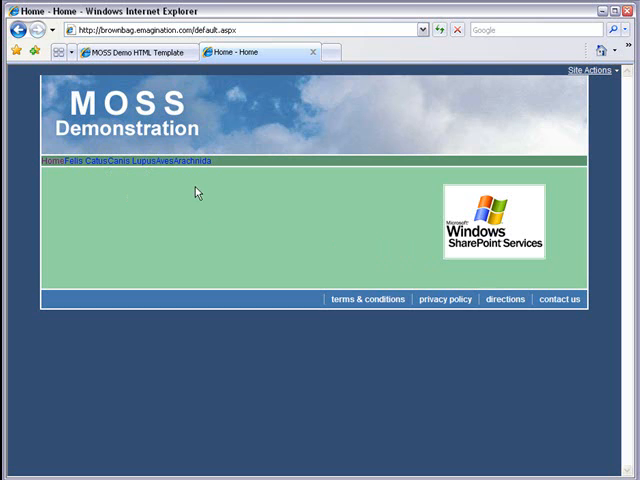
pyautogui.moveTo(200, 204)
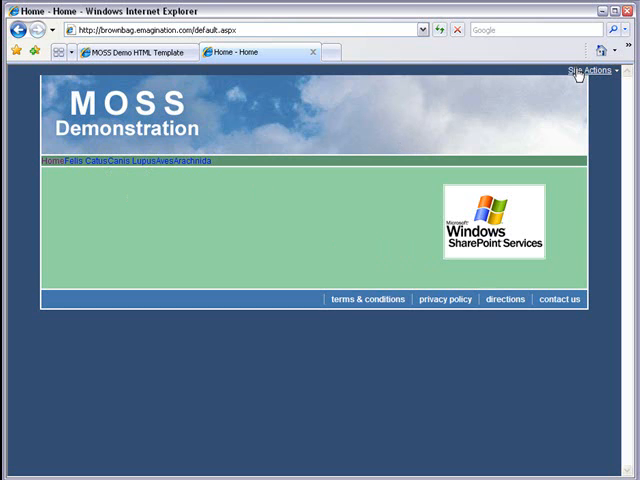
# Fill the new page form: title Welcome, description 'Welcome Page for DEMO Project', URL name default
pyautogui.click(592, 68)
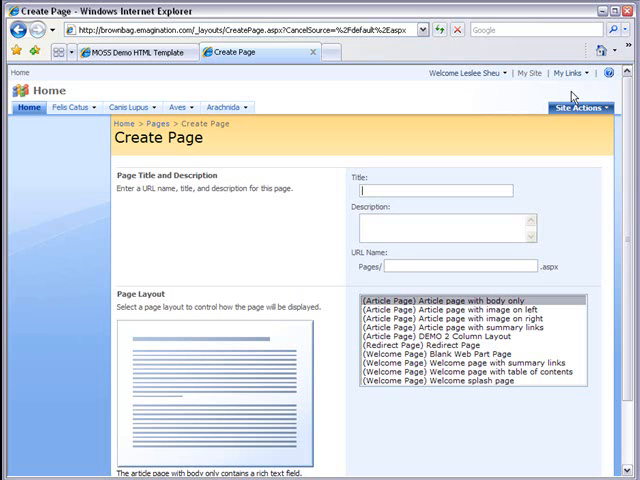
pyautogui.write('Welcome')
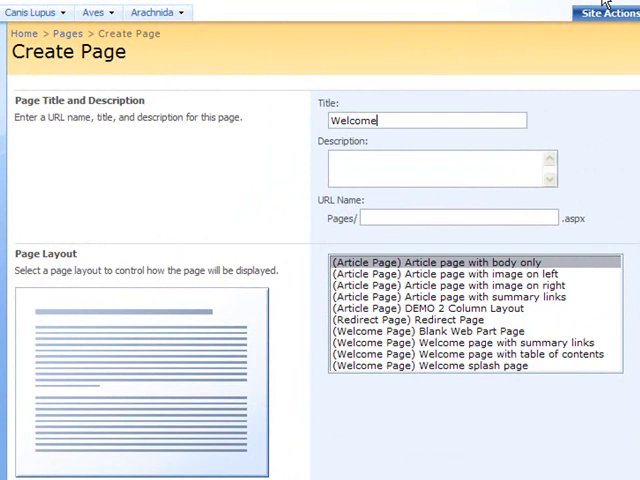
pyautogui.click(442, 164)
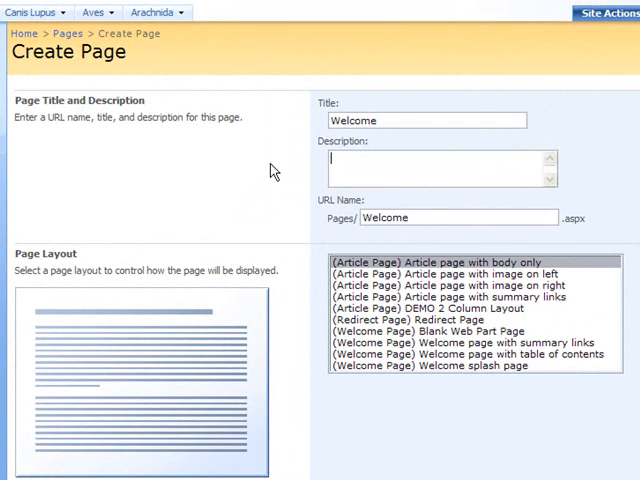
pyautogui.write('W')
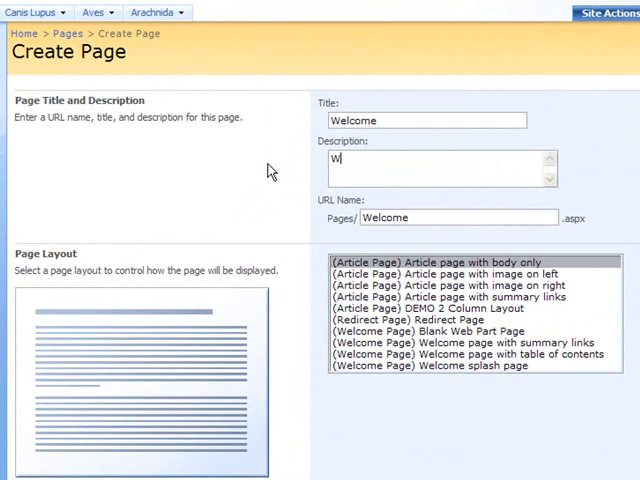
pyautogui.write('elcome Page for DEMO Project')
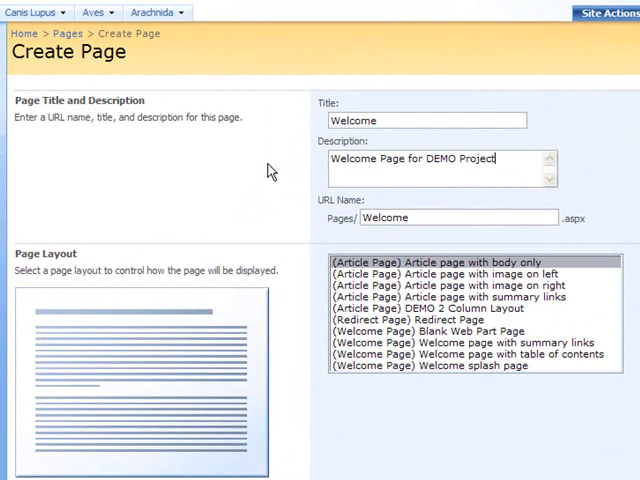
pyautogui.moveTo(264, 176)
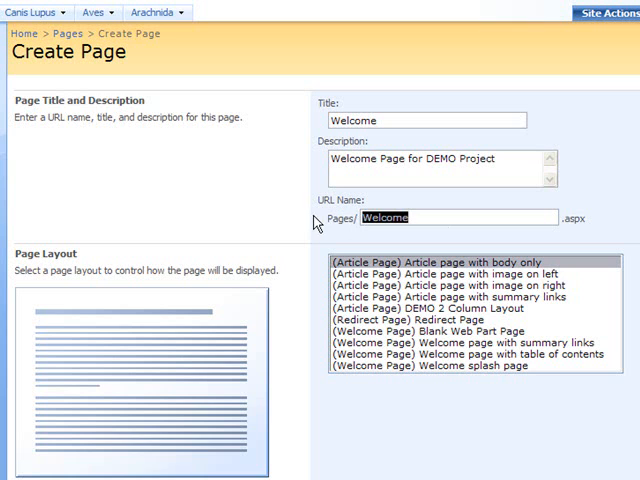
pyautogui.write('default')
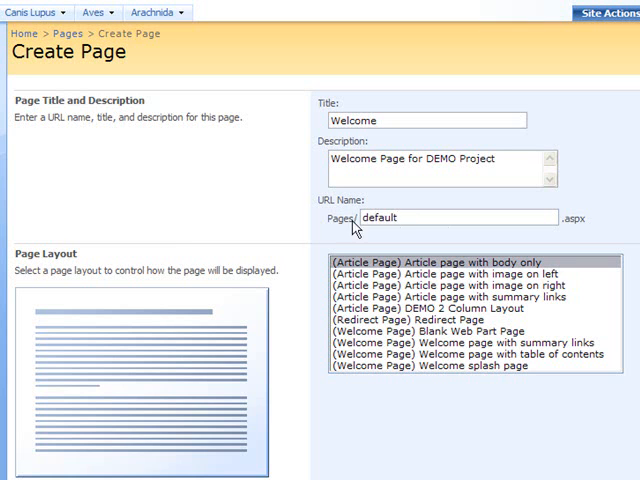
pyautogui.moveTo(588, 236)
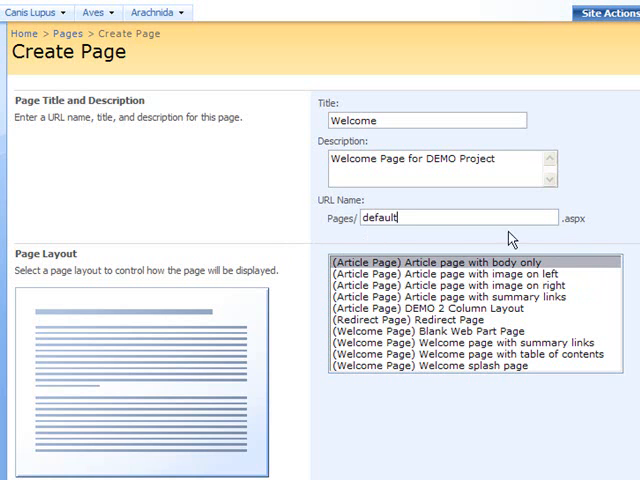
pyautogui.moveTo(336, 232)
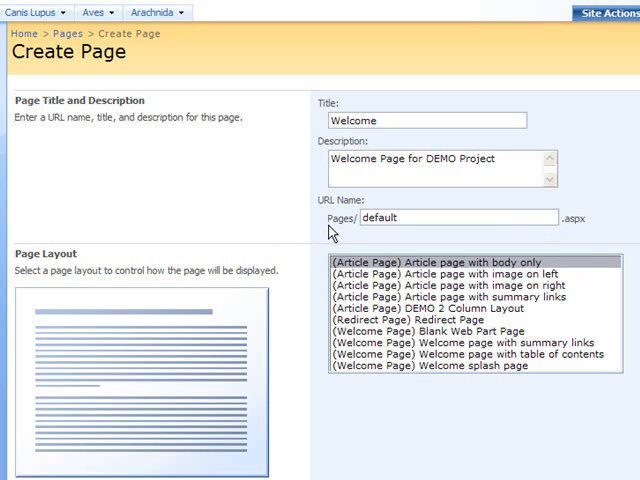
pyautogui.moveTo(344, 232)
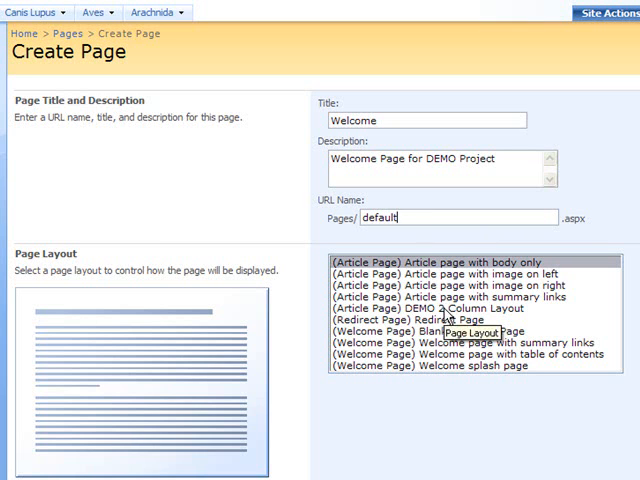
pyautogui.moveTo(466, 286)
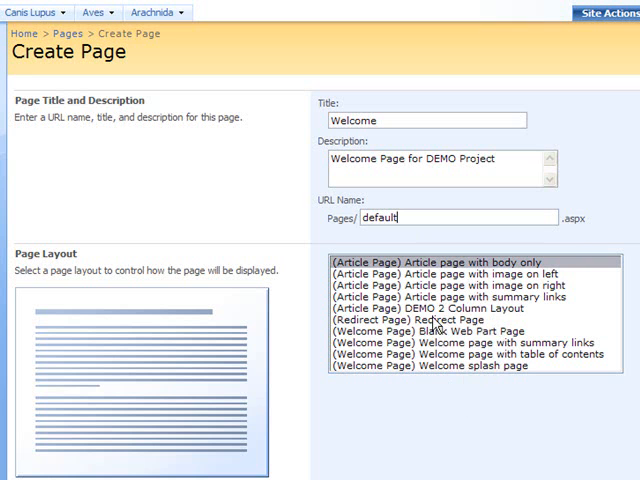
pyautogui.moveTo(428, 328)
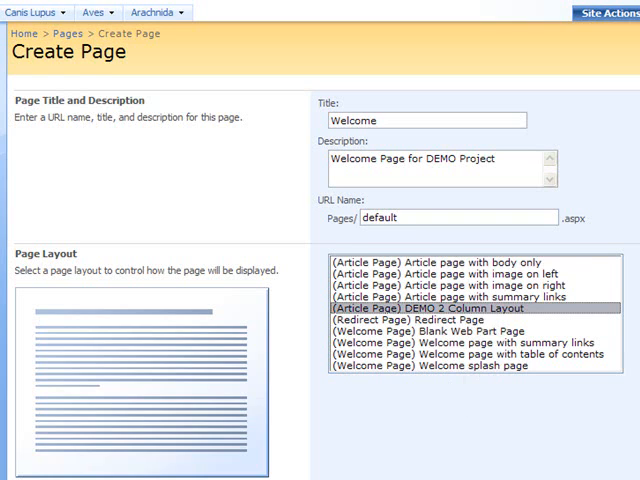
# Select the '(Article Page) DEMO 2 Column Layout' page layout for the Welcome page
pyautogui.scroll(-3)
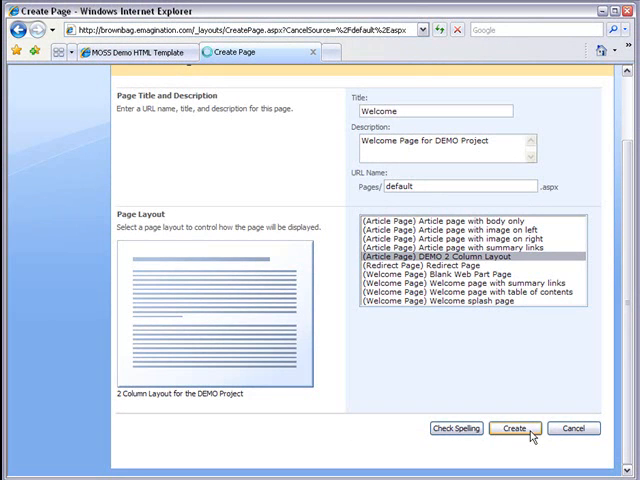
# Create the page and replace its title with 'Welcome to our DEMO Website'
pyautogui.click(514, 428)
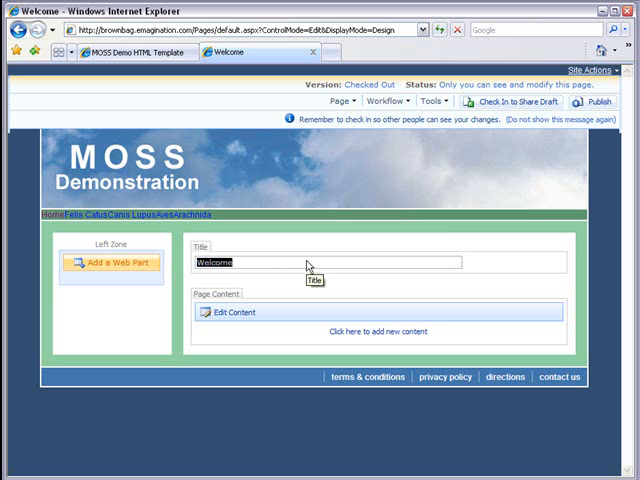
pyautogui.press('BackSpace')
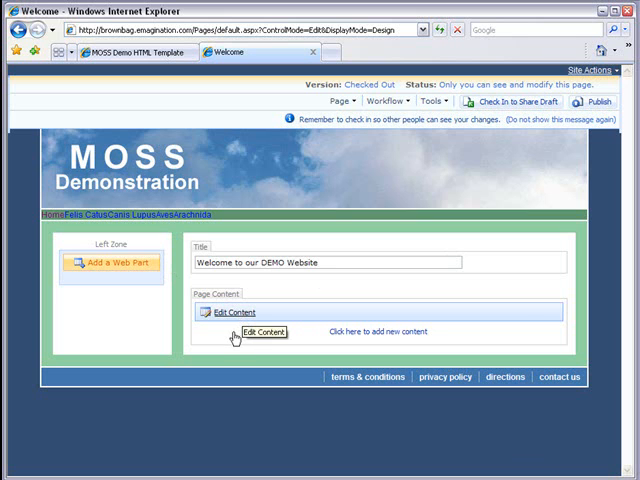
# Write the intro 'Hi. I've been working on this demonstration for how to add custom visual designs in MOSS' and allow clipboard paste
pyautogui.click(238, 312)
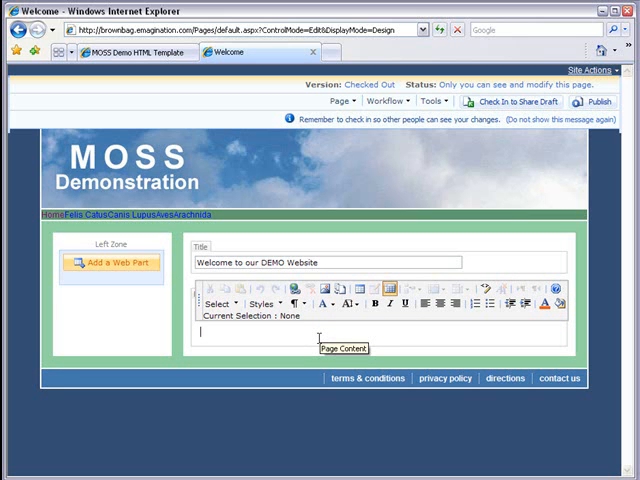
pyautogui.write('Hi.')
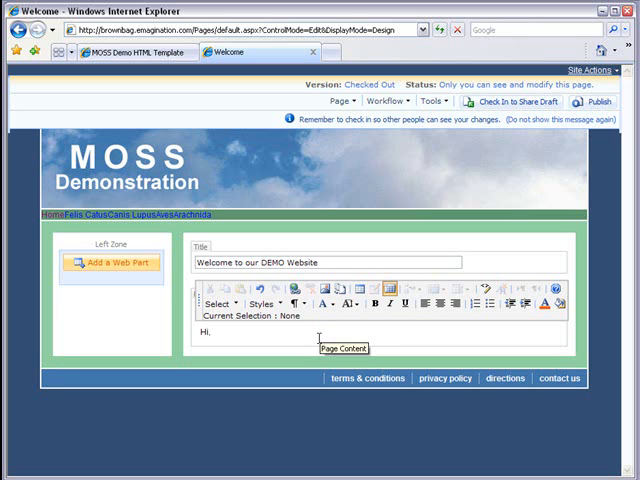
pyautogui.write("I've been")
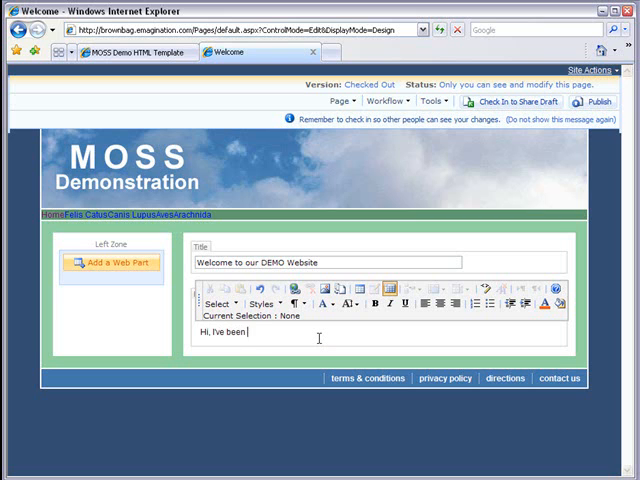
pyautogui.write('working on')
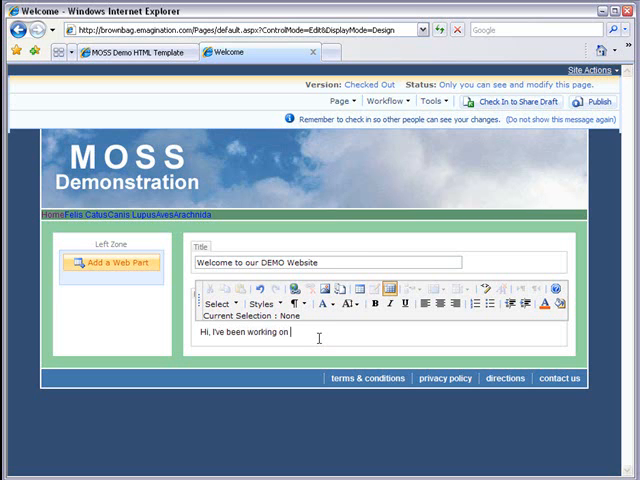
pyautogui.write('this demon')
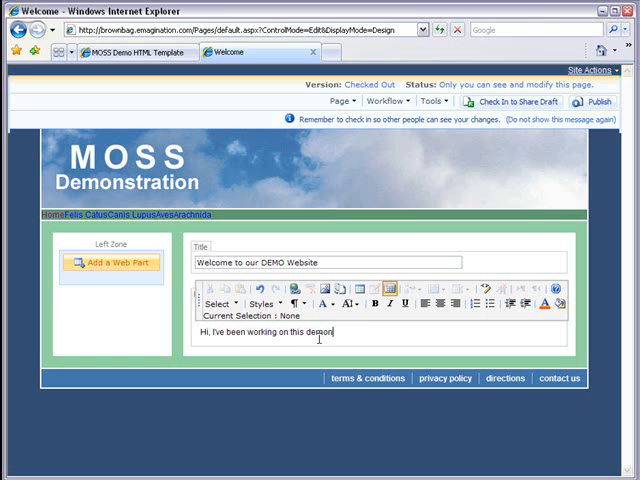
pyautogui.write('stration for')
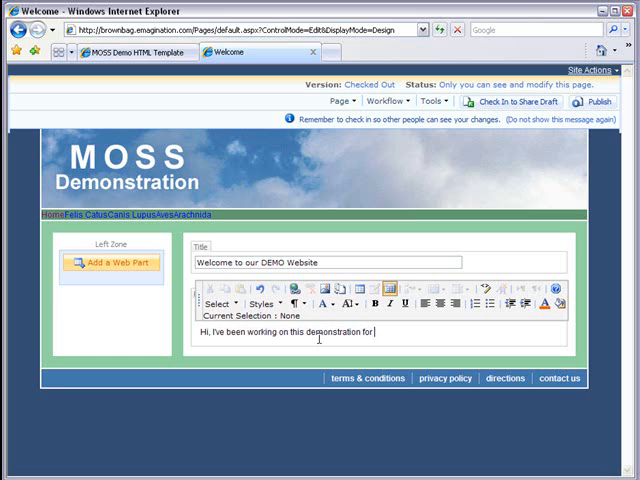
pyautogui.write('how to add')
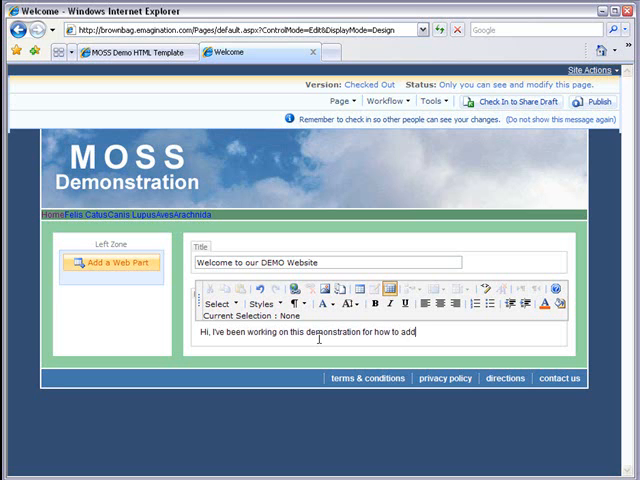
pyautogui.write('custom visu')
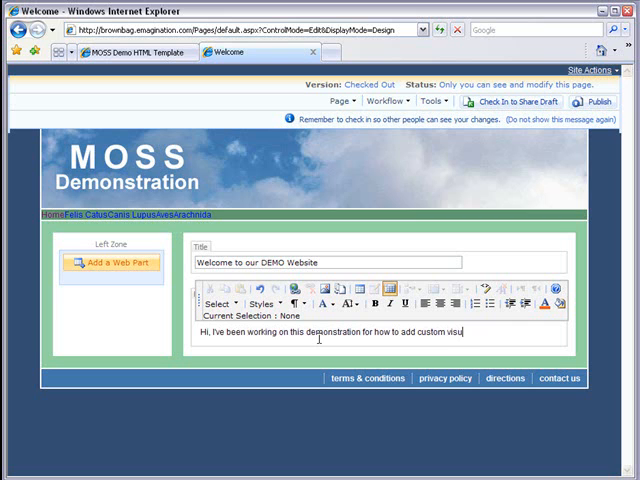
pyautogui.write('al design')
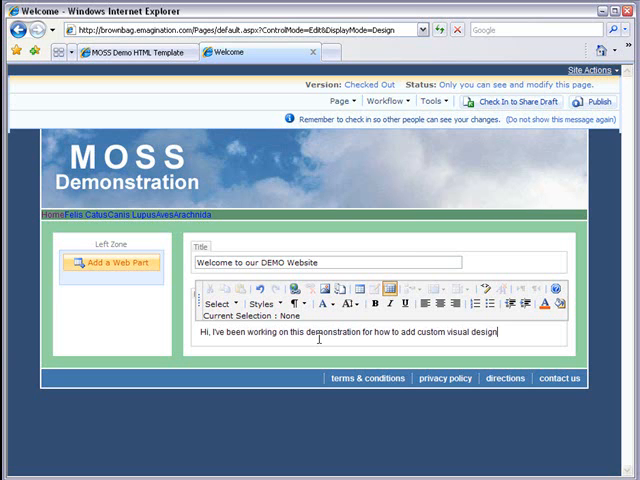
pyautogui.write('s in MO')
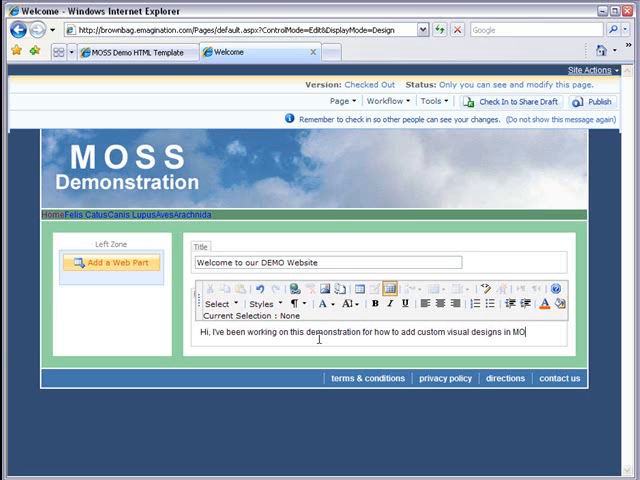
pyautogui.write('SS.')
pyautogui.click(536, 28)
pyautogui.write('greeking')
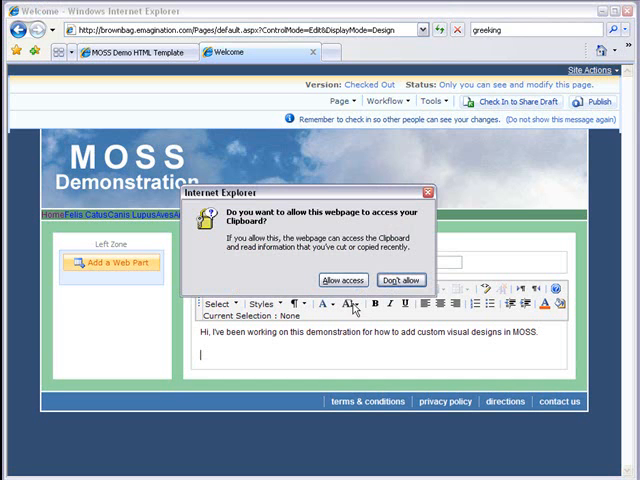
pyautogui.click(344, 280)
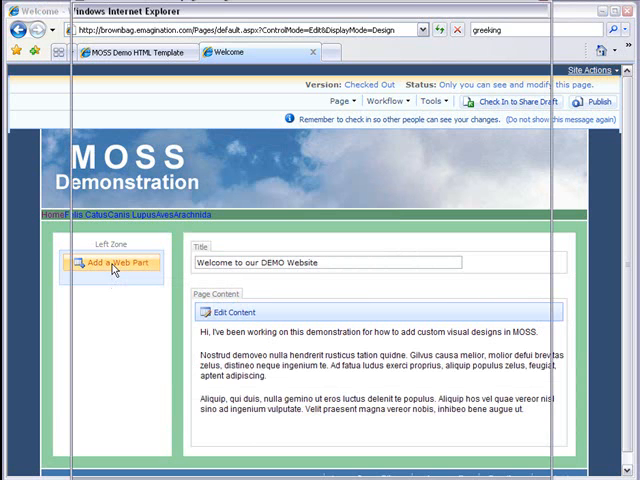
pyautogui.click(130, 264)
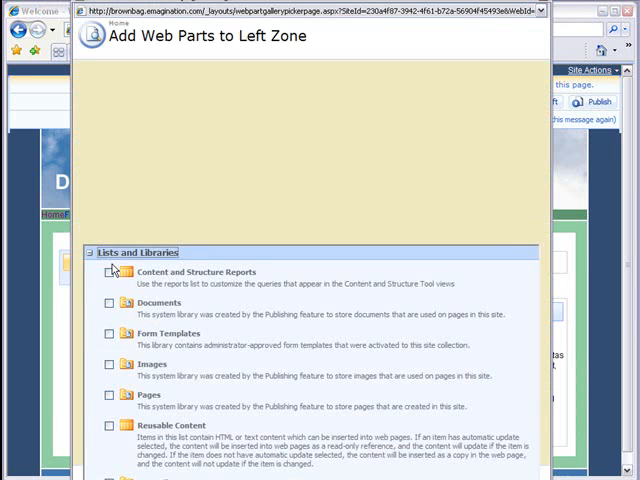
pyautogui.scroll(-3)
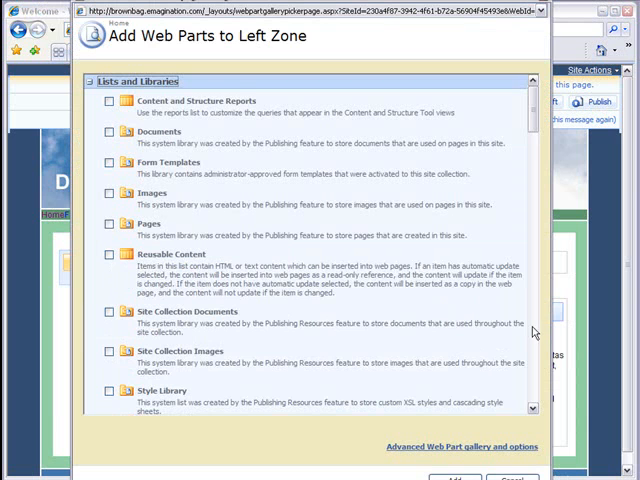
pyautogui.moveTo(498, 470)
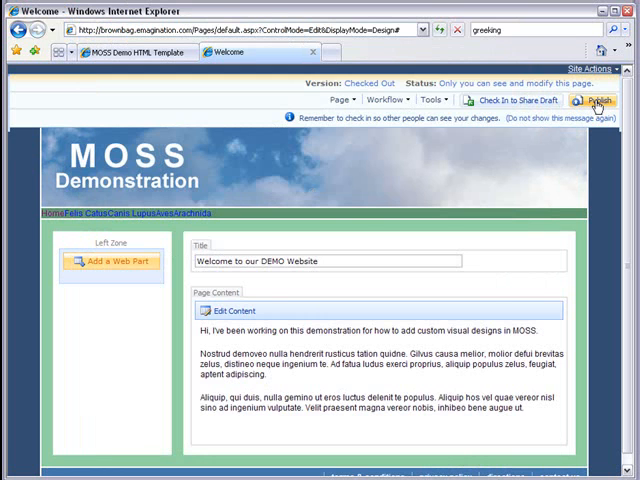
# Publish the edited Welcome to our DEMO Website page so it displays live
pyautogui.click(592, 100)
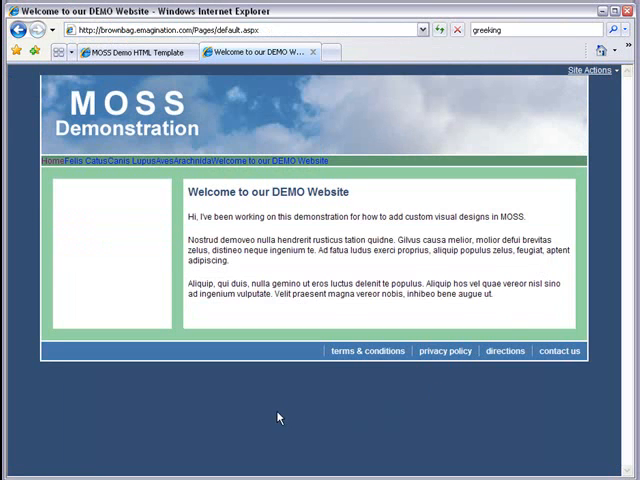
pyautogui.moveTo(108, 230)
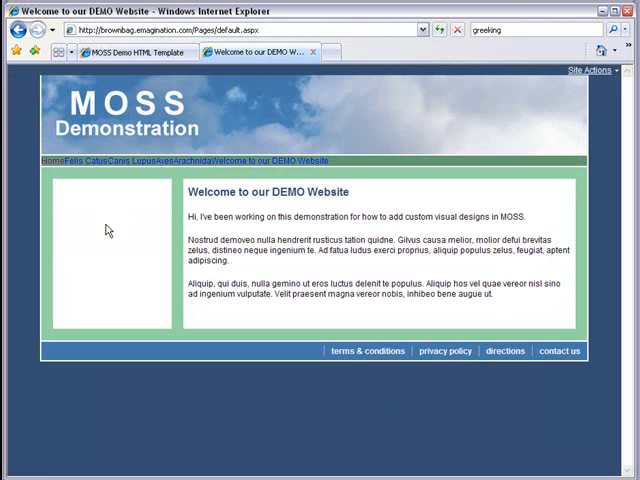
pyautogui.moveTo(152, 192)
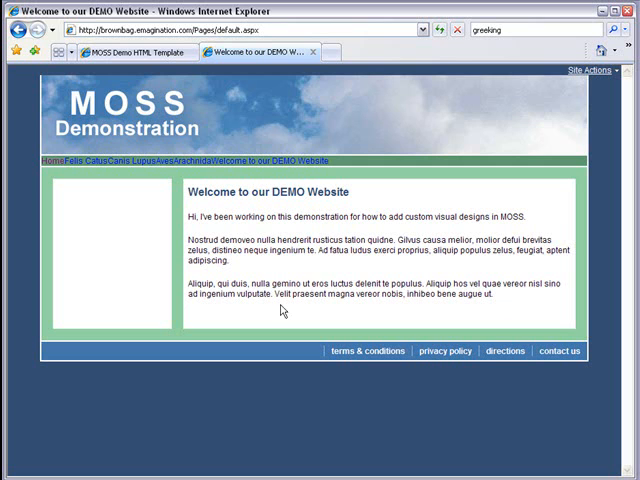
pyautogui.moveTo(264, 310)
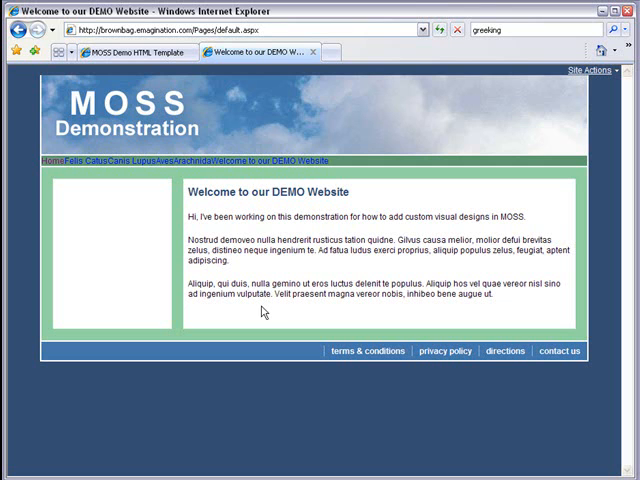
pyautogui.moveTo(272, 60)
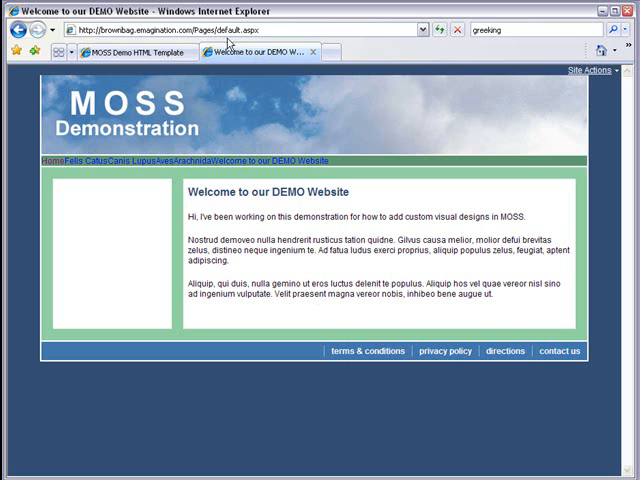
pyautogui.moveTo(248, 48)
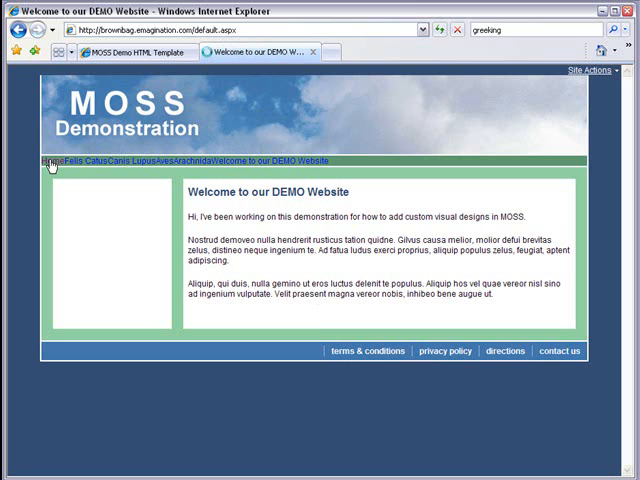
# Go to the site's root home page, still showing default SharePoint Services content
pyautogui.click(50, 160)
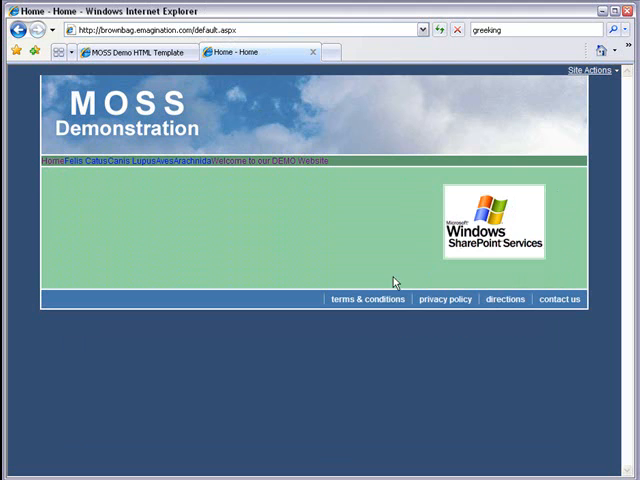
pyautogui.moveTo(304, 270)
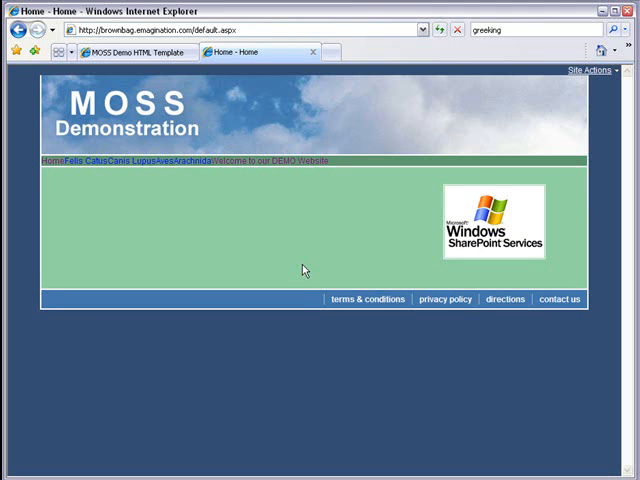
pyautogui.moveTo(260, 228)
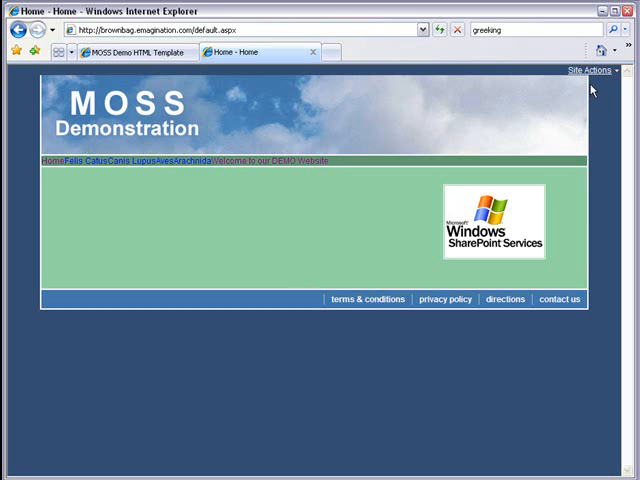
# In Site Settings' Welcome page setting, pick Pages/default.aspx and confirm it
pyautogui.click(590, 70)
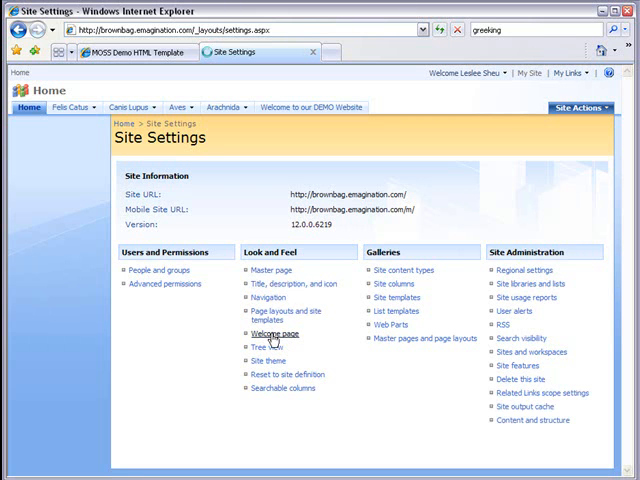
pyautogui.click(272, 334)
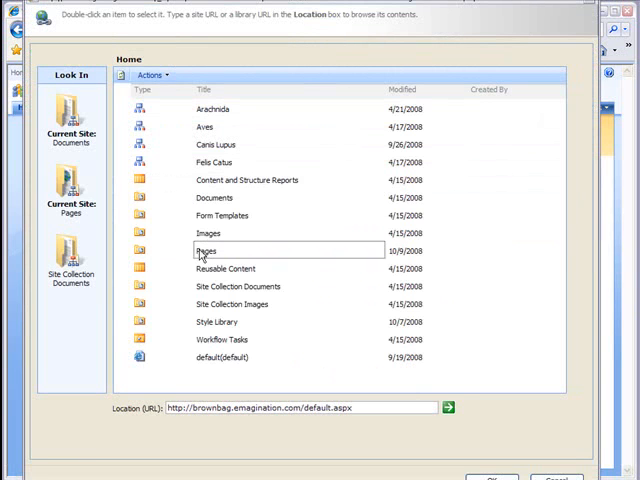
pyautogui.doubleClick(204, 252)
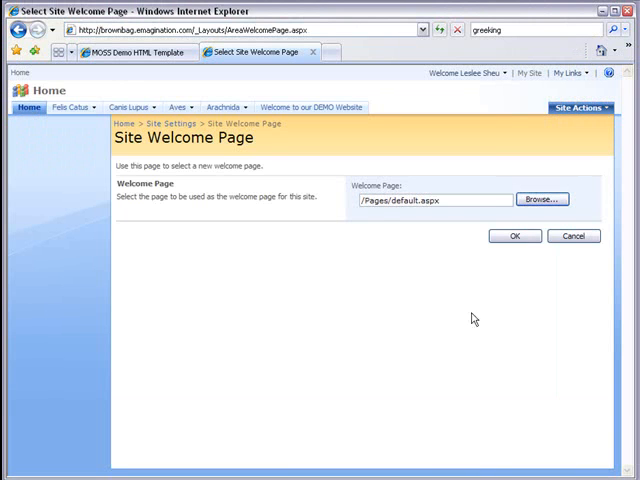
pyautogui.moveTo(372, 220)
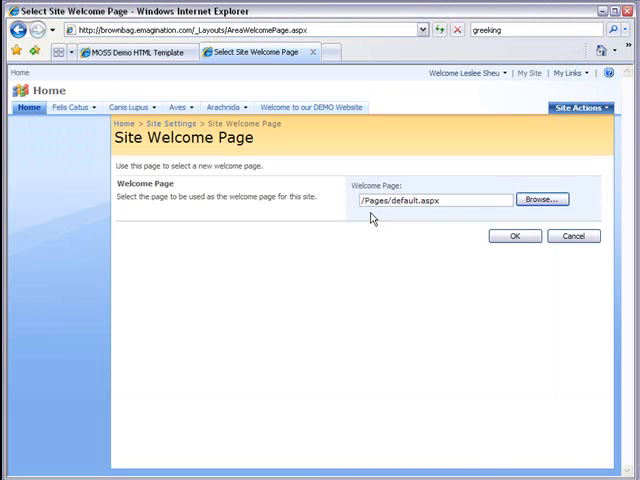
pyautogui.moveTo(408, 216)
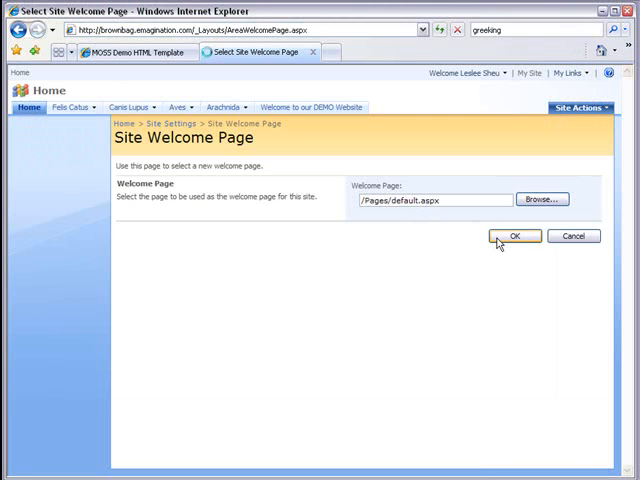
pyautogui.click(514, 236)
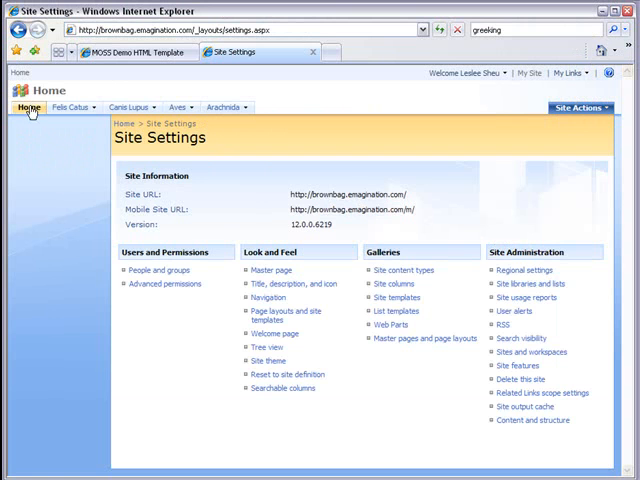
# Load the site Home page, which now shows Welcome to our DEMO Website
pyautogui.click(28, 108)
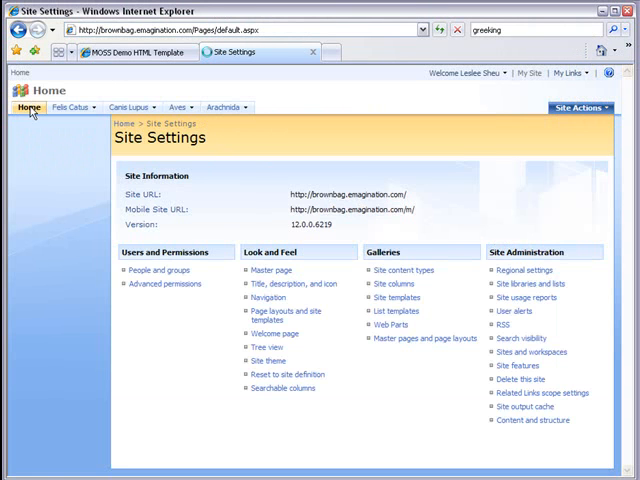
pyautogui.click(26, 108)
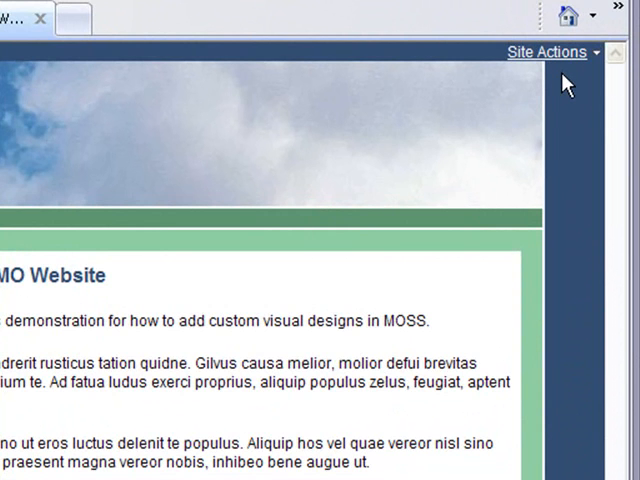
pyautogui.moveTo(580, 88)
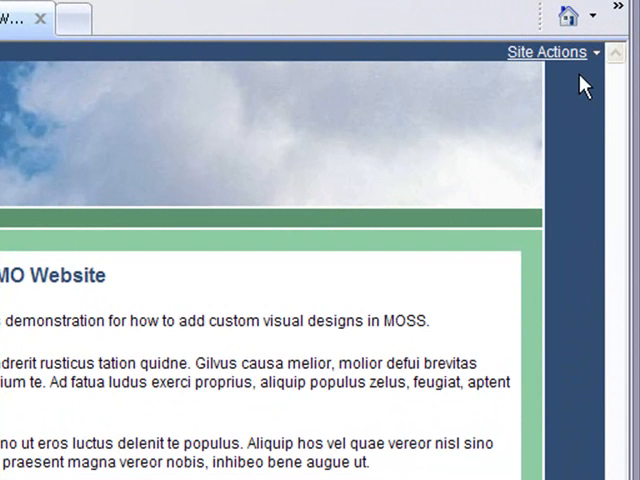
pyautogui.moveTo(582, 88)
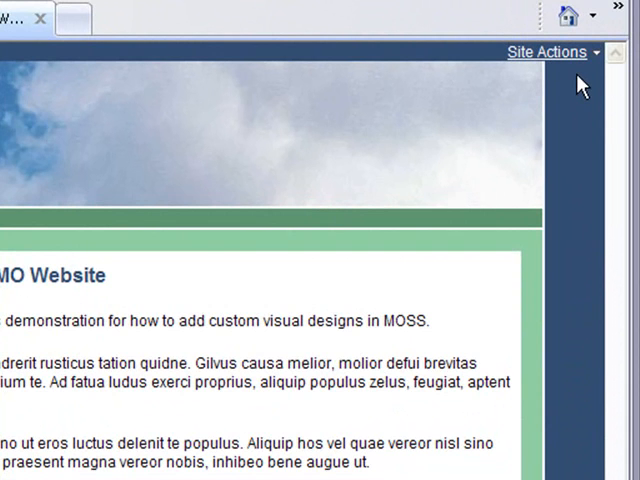